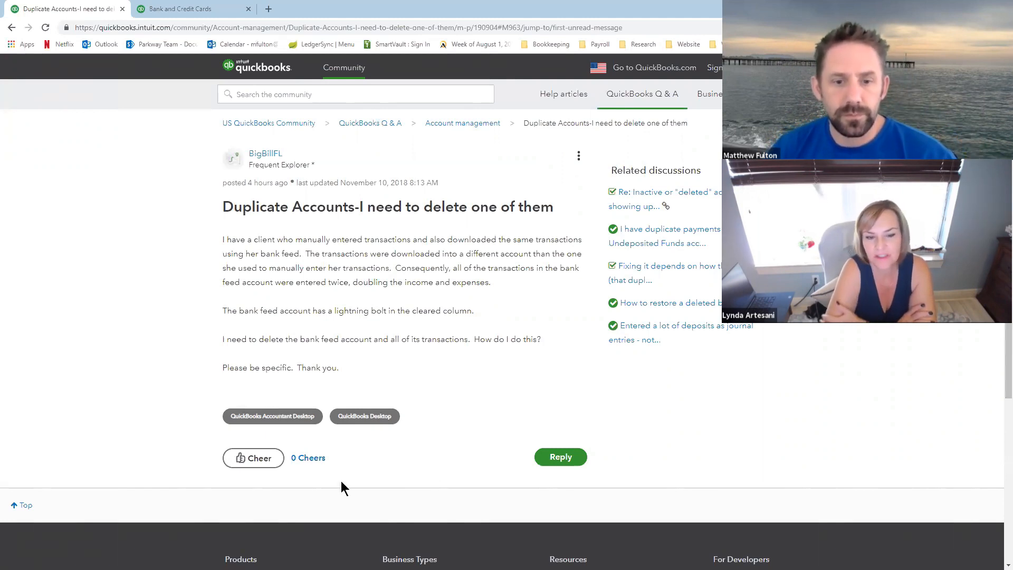
mouse_move(272, 415)
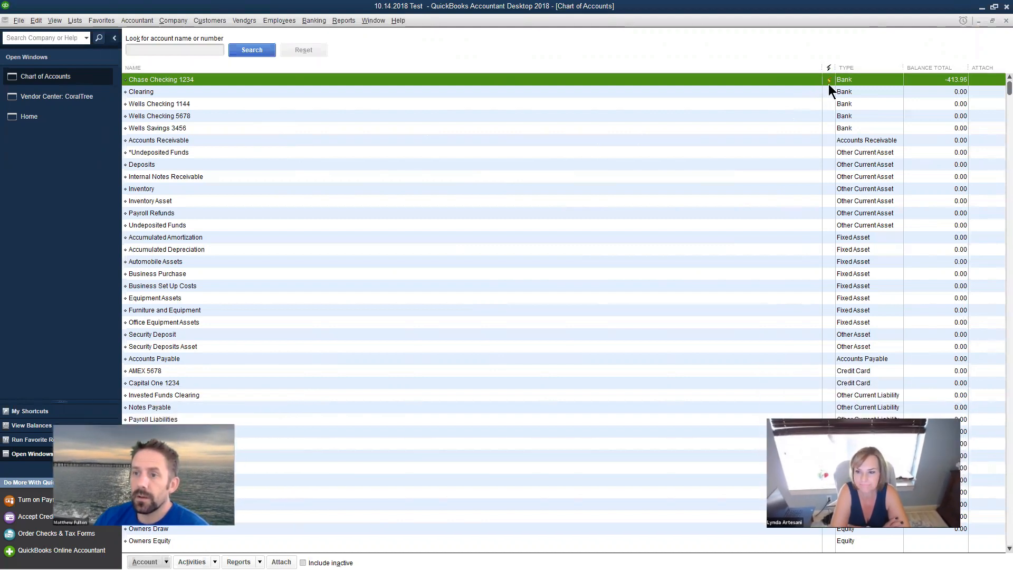
mouse_move(835, 90)
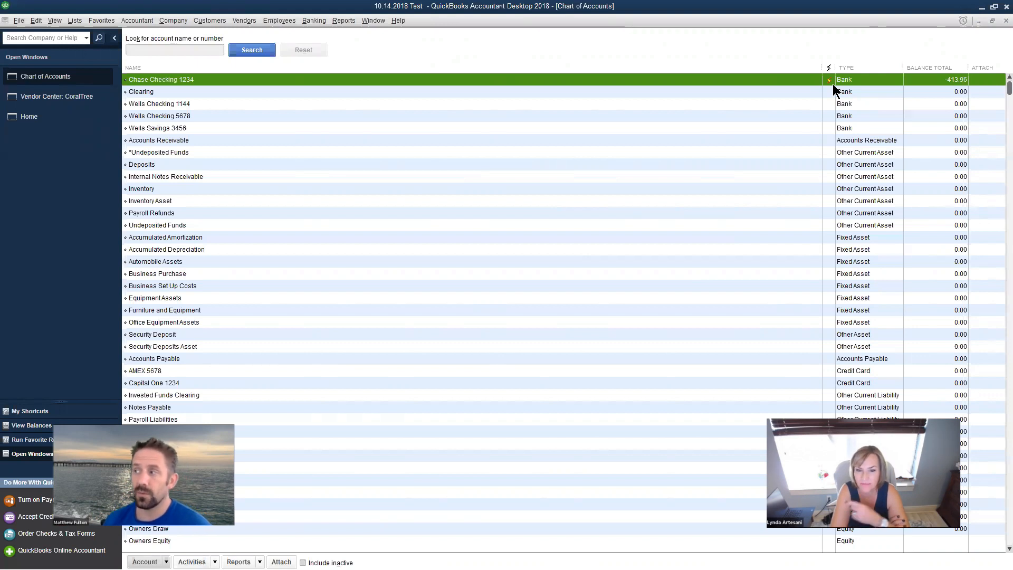
mouse_move(832, 87)
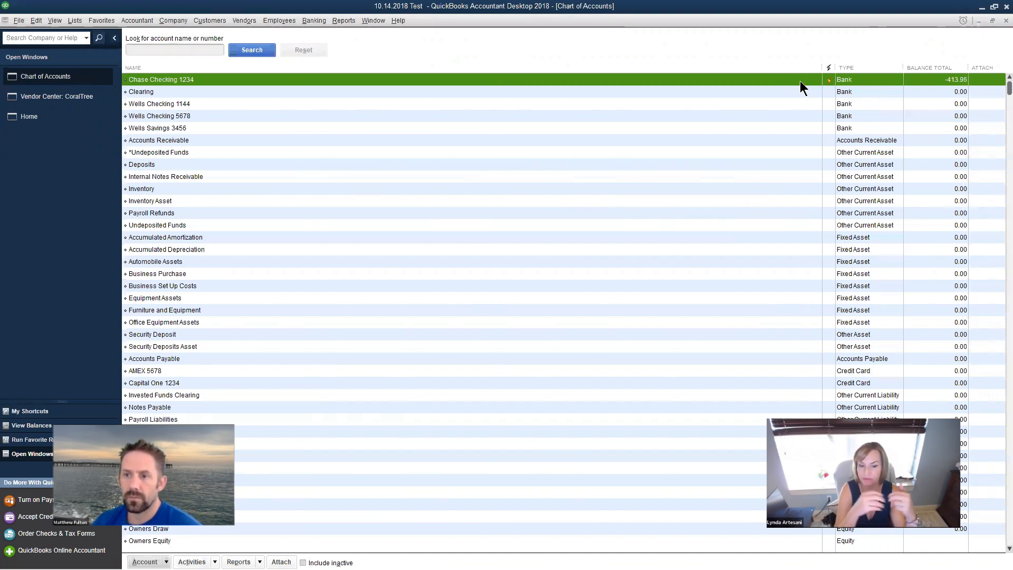
mouse_move(830, 131)
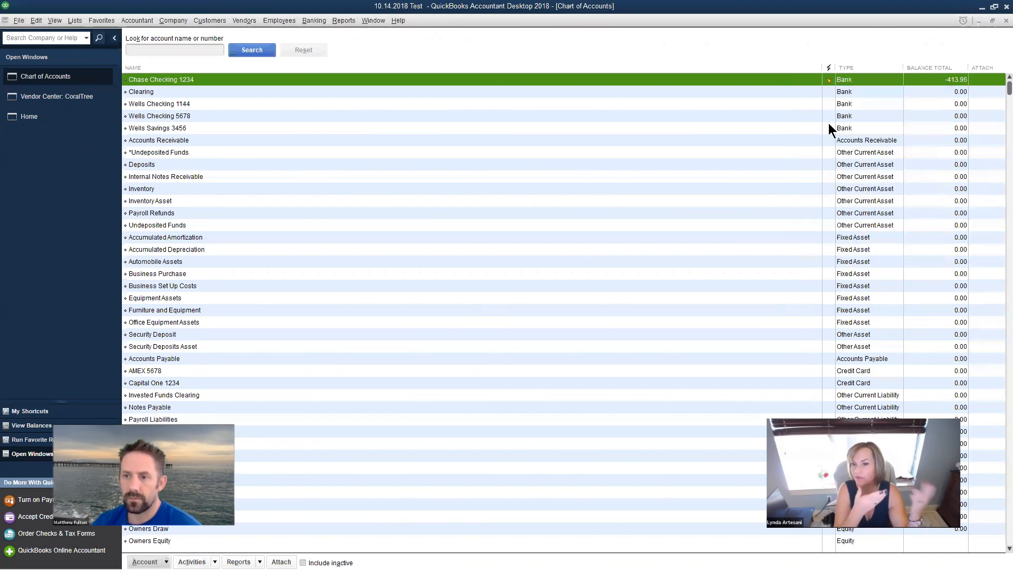
Inspect Chase Checking 1234's bank feed settings, closing without saving changes
double_click(160, 78)
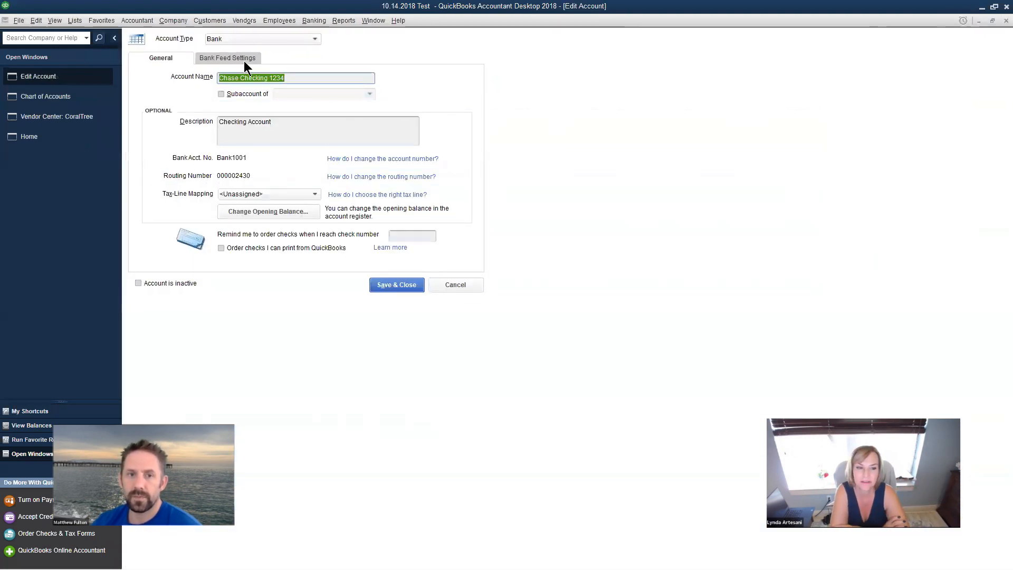
left_click(227, 58)
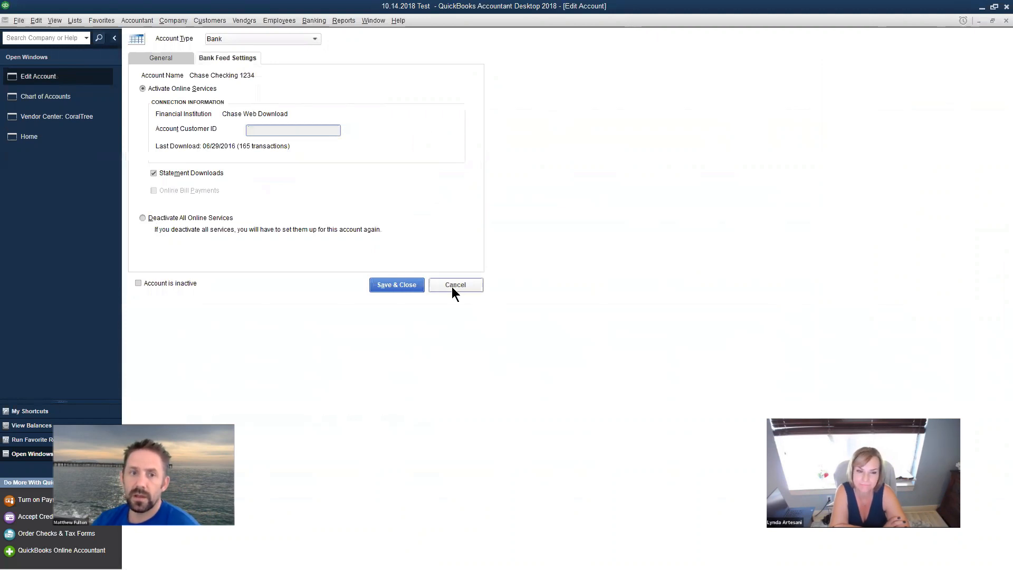
left_click(455, 284)
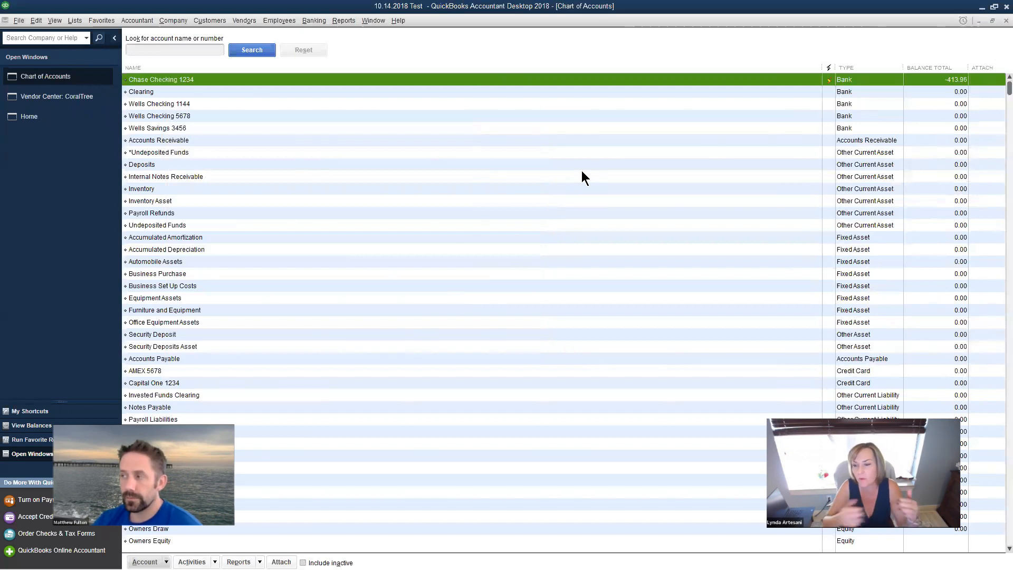
mouse_move(406, 76)
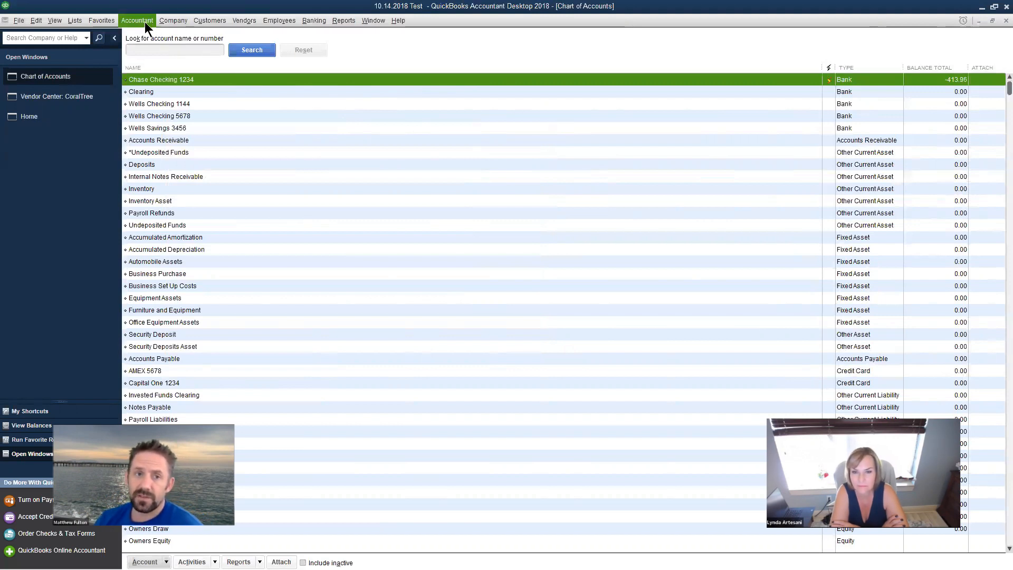
List Chase Checking 1234 checks in Batch Delete/Void and mark the 5/25/2016 and 3/24/2016 AAA checks
left_click(136, 20)
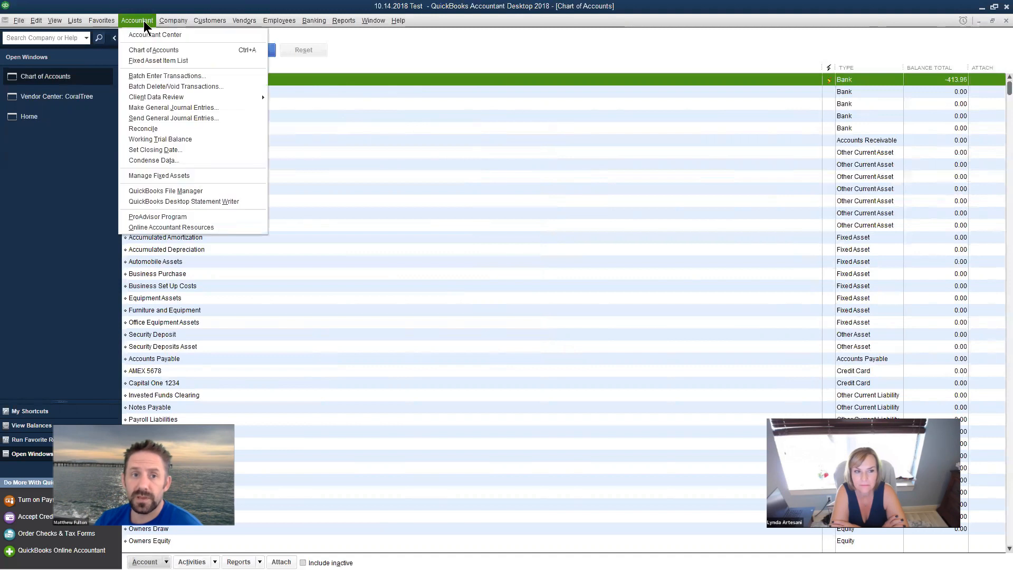
mouse_move(175, 86)
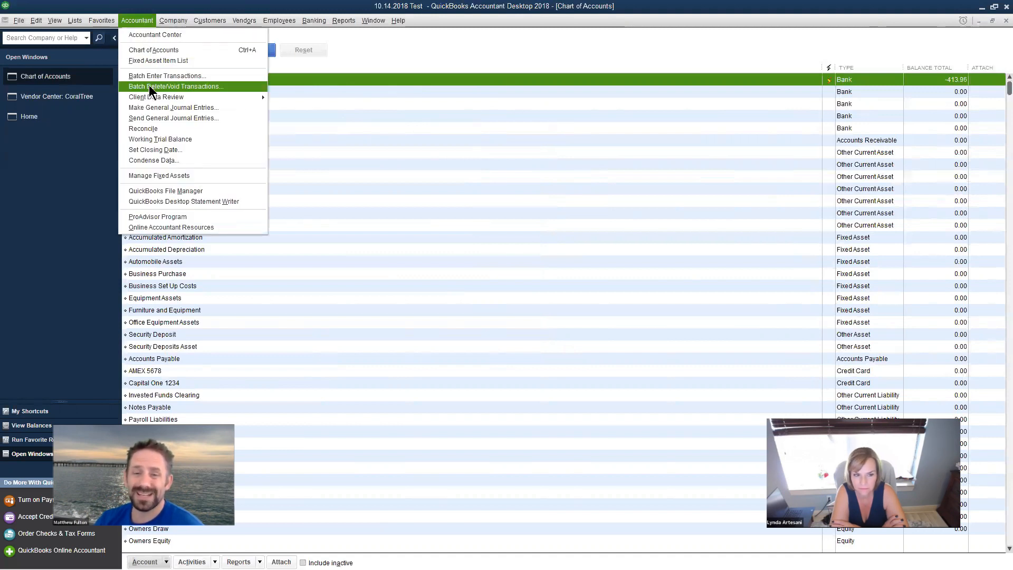
left_click(175, 86)
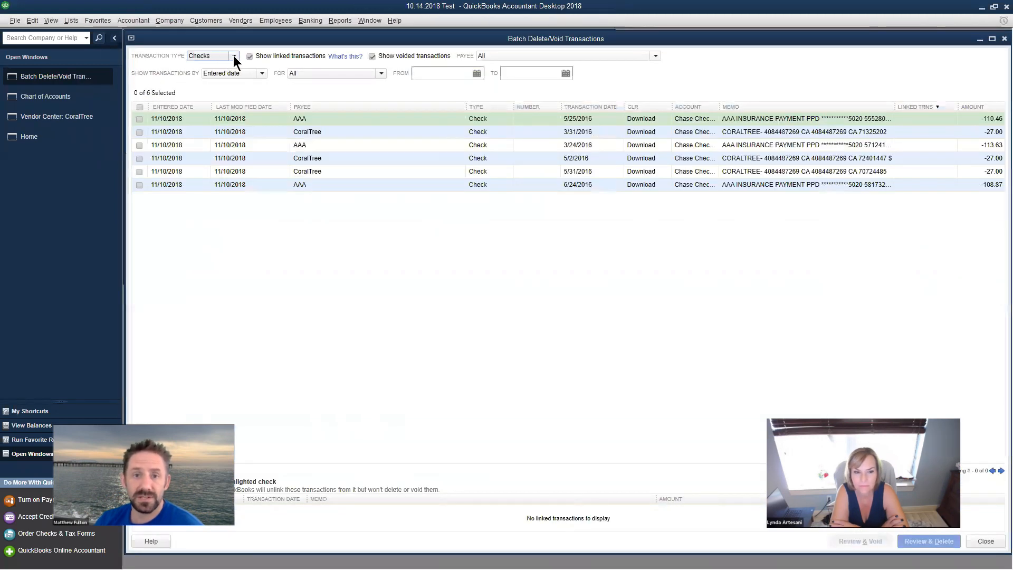
mouse_move(203, 155)
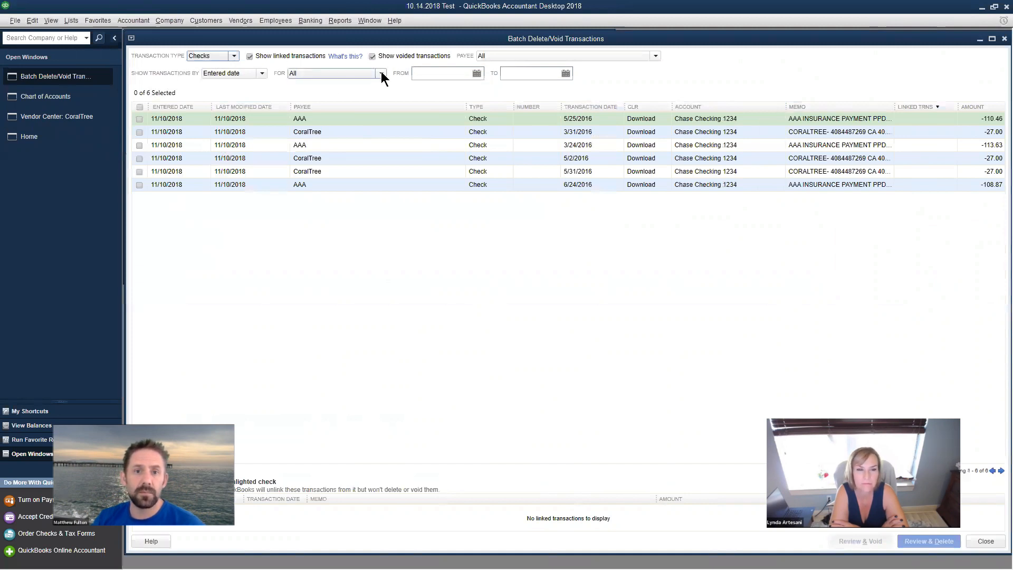
mouse_move(416, 66)
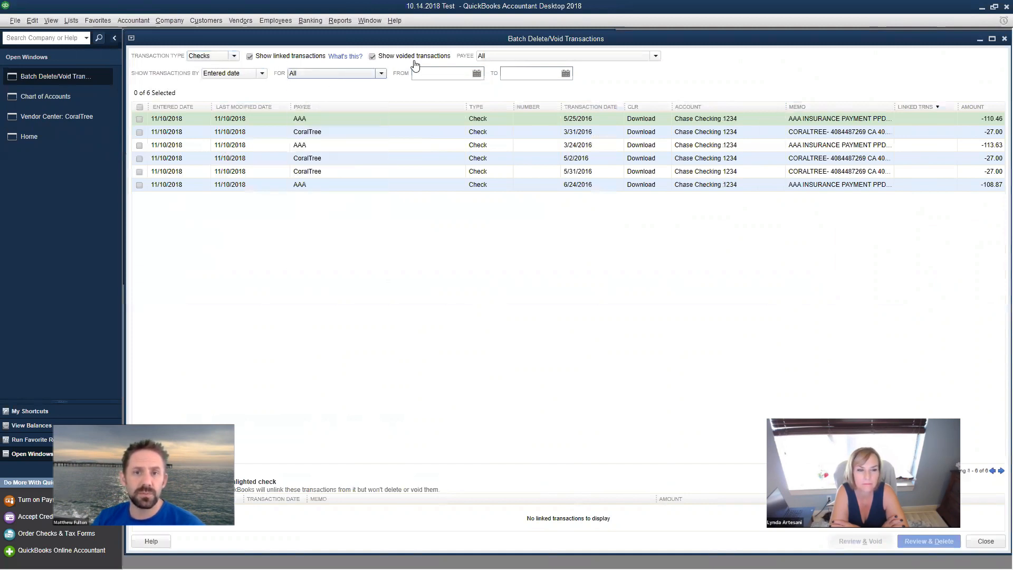
mouse_move(258, 82)
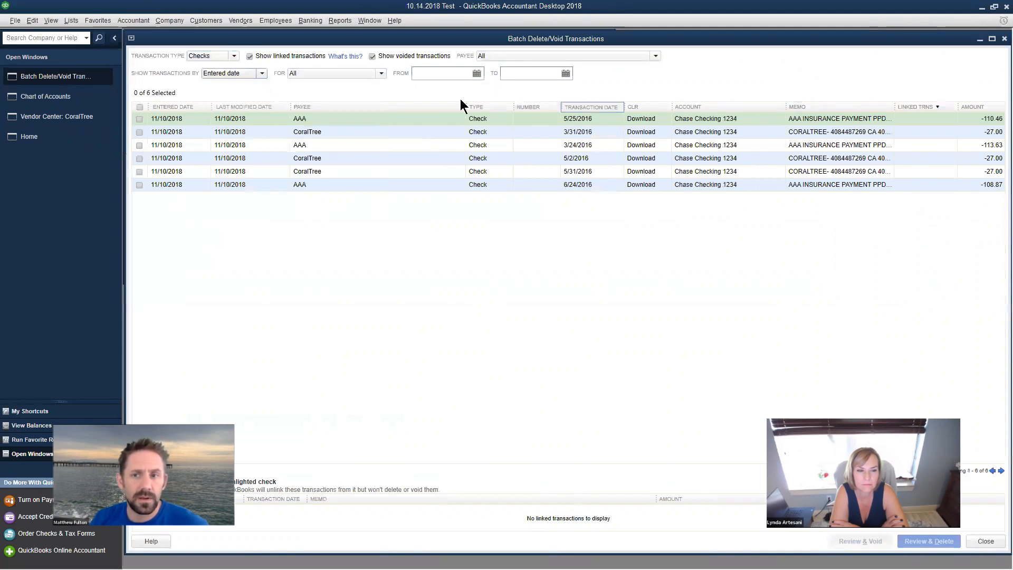
left_click(728, 107)
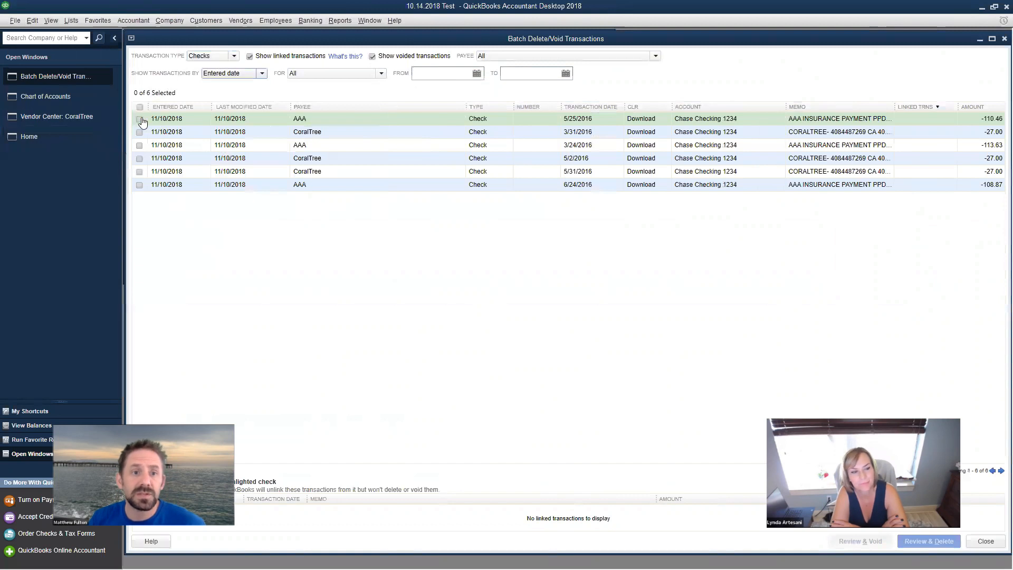
left_click(139, 144)
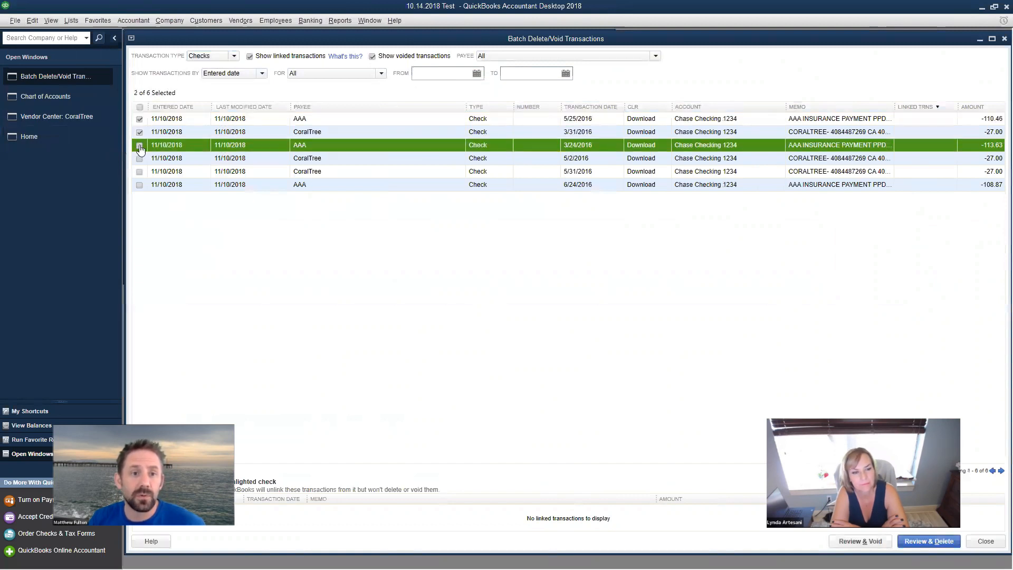
left_click(139, 184)
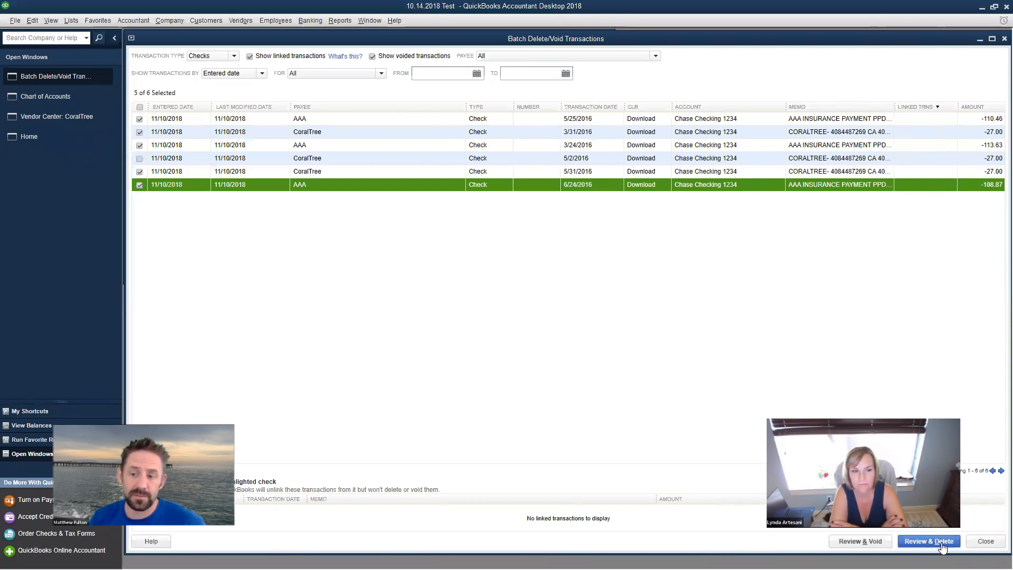
Review the five marked checks and confirm deleting them with Delete only, no backup
left_click(928, 541)
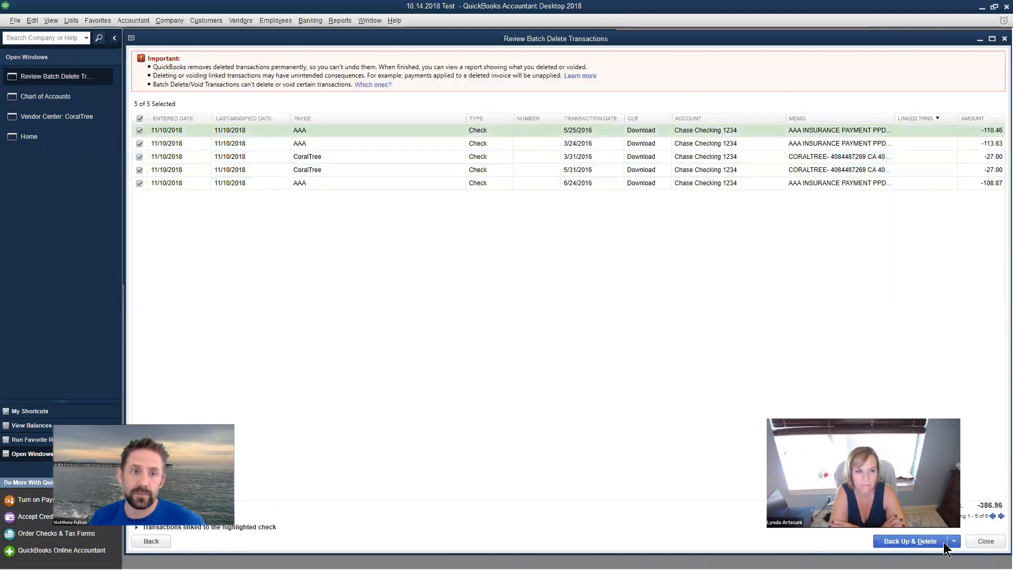
mouse_move(904, 545)
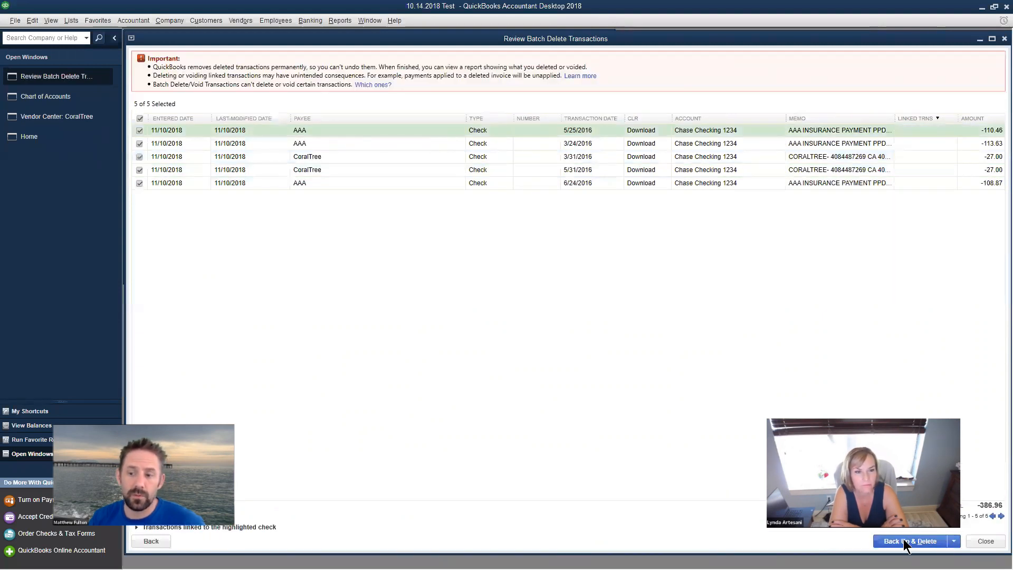
left_click(953, 541)
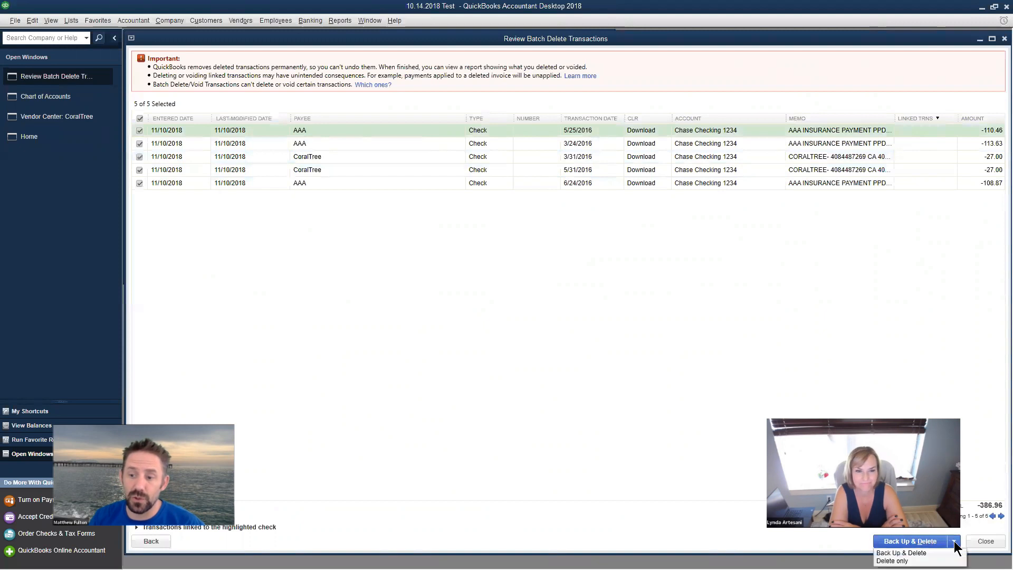
mouse_move(893, 560)
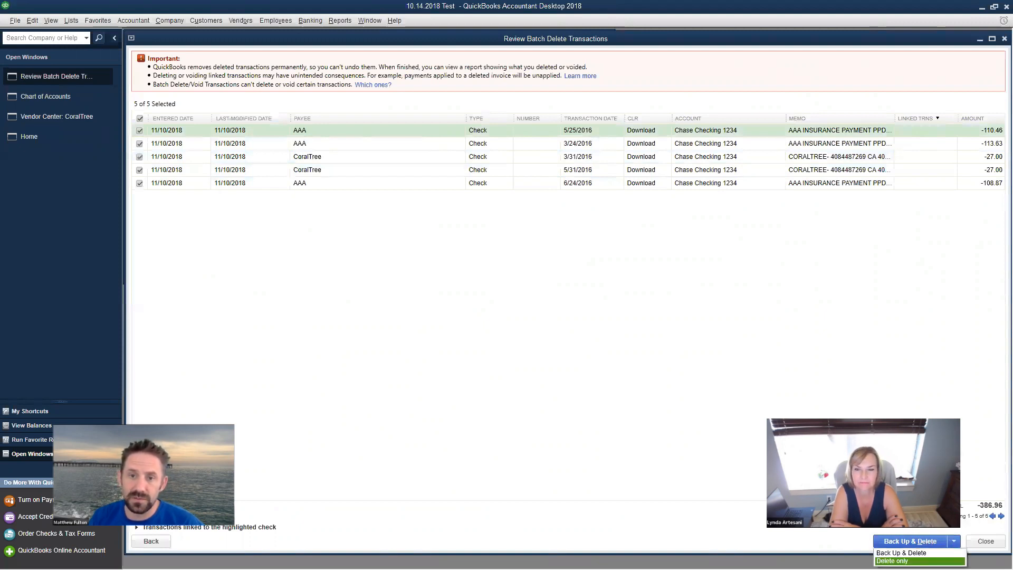
left_click(892, 560)
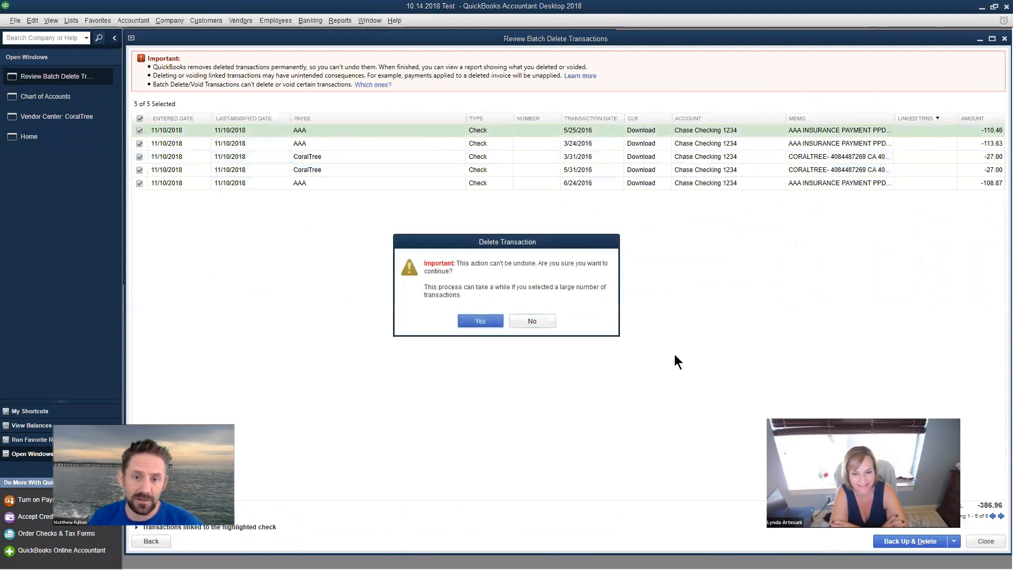
left_click(479, 322)
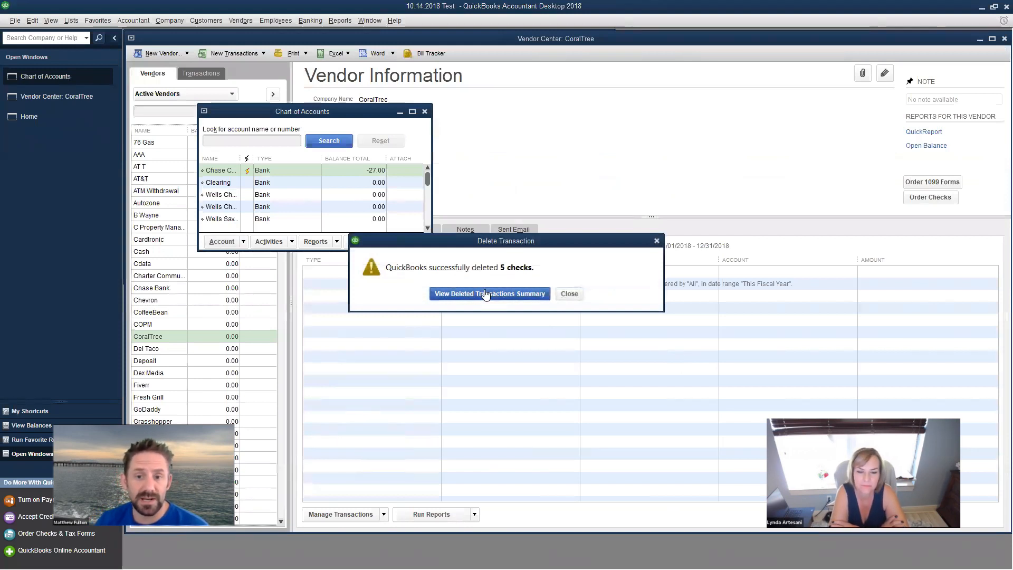
Review the Voided/Deleted Transactions Summary, then close it to return to the Chart of Accounts
left_click(489, 294)
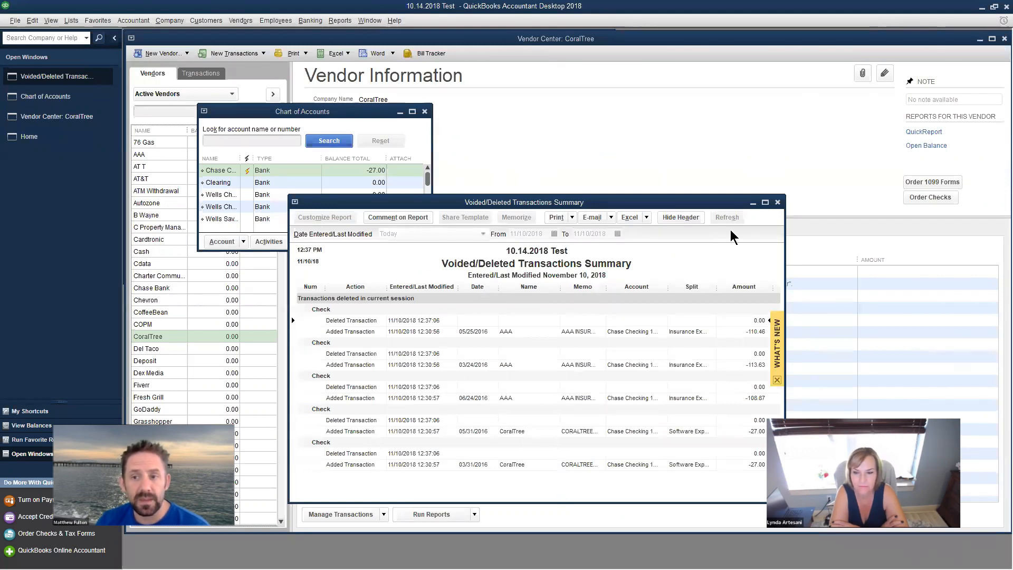
left_click(777, 202)
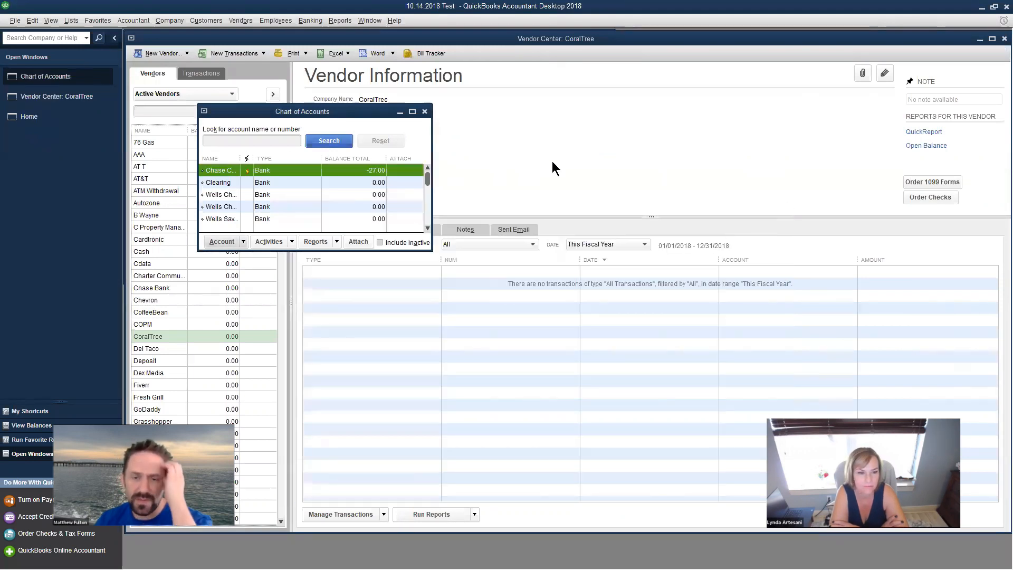
left_click(412, 112)
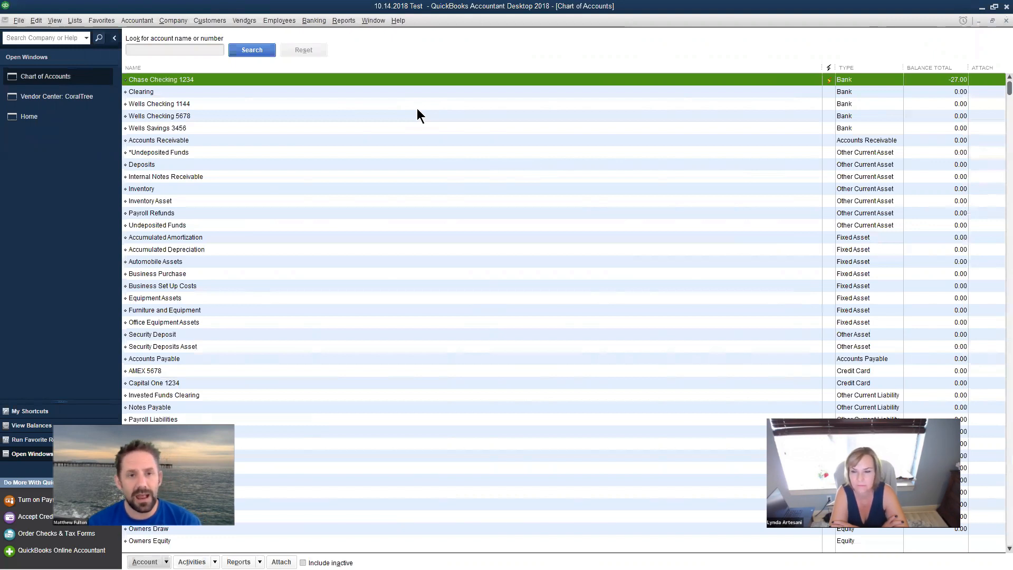
mouse_move(164, 110)
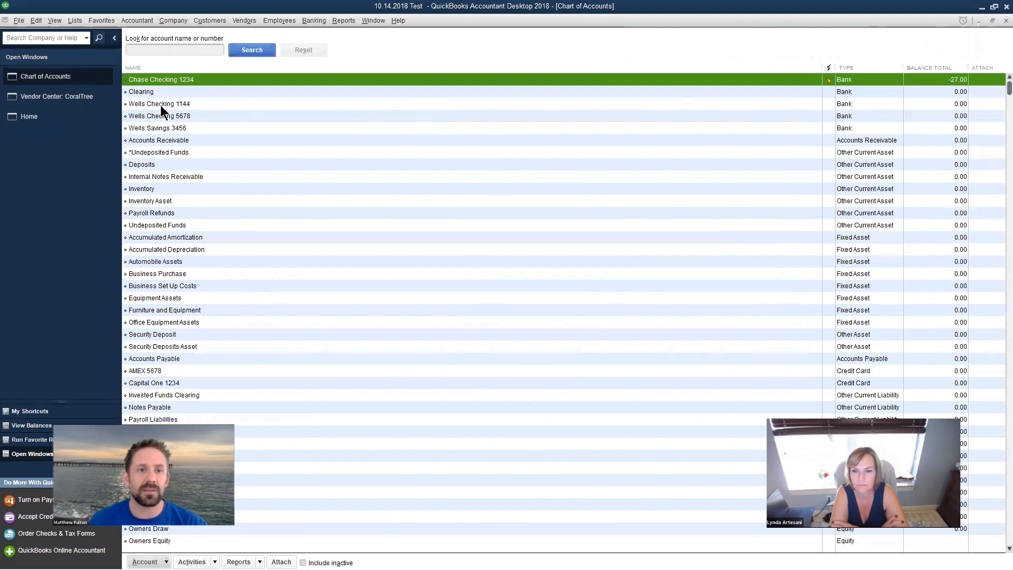
Select Wells Checking 1144 in the Chart of Accounts and choose Edit Account
left_click(158, 103)
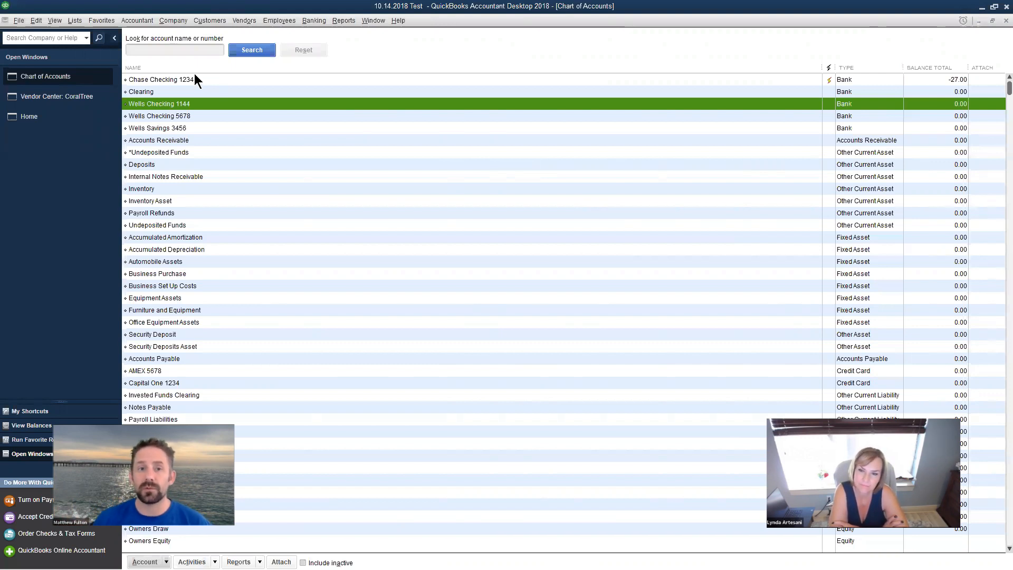
mouse_move(179, 110)
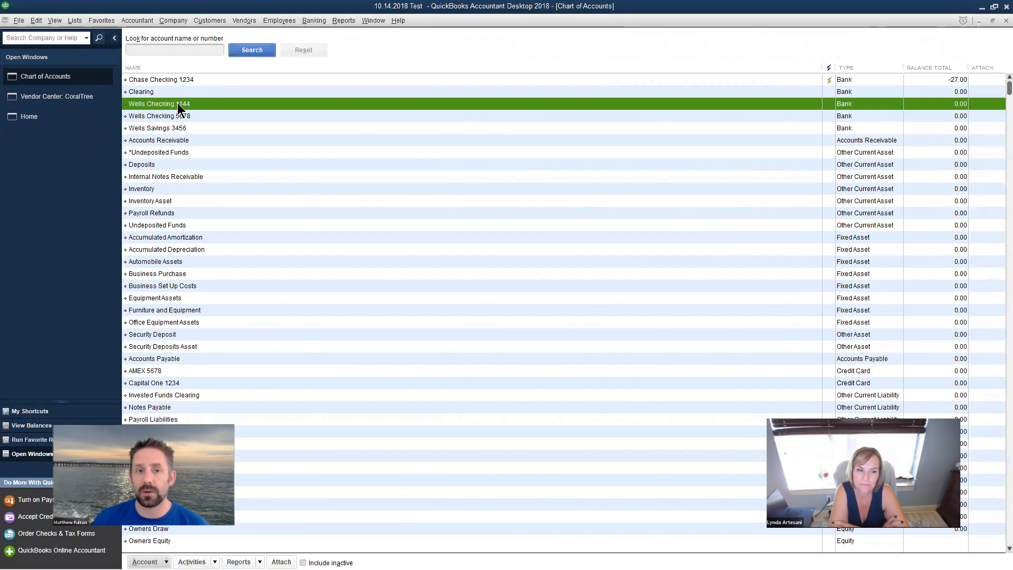
mouse_move(198, 86)
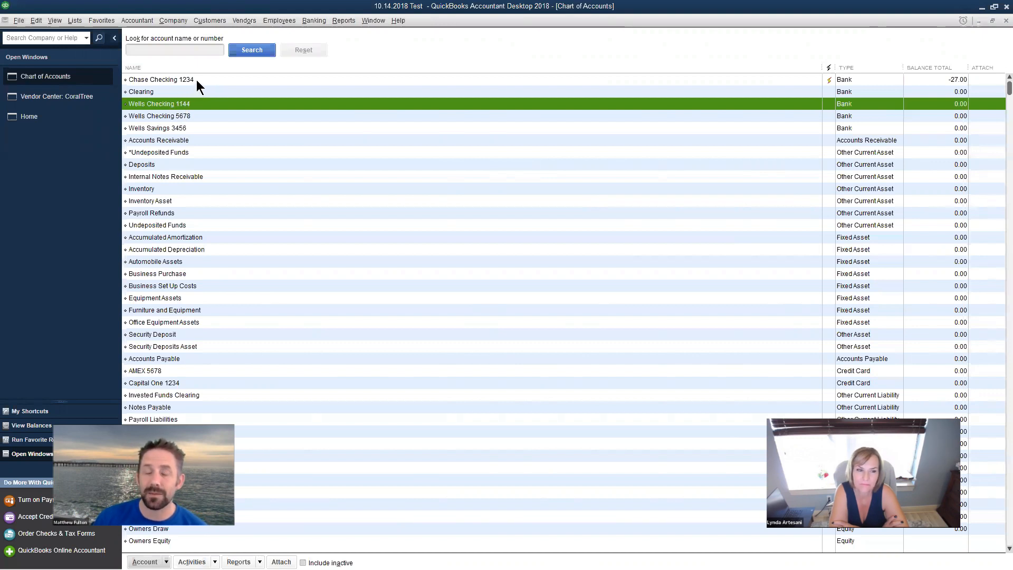
right_click(188, 104)
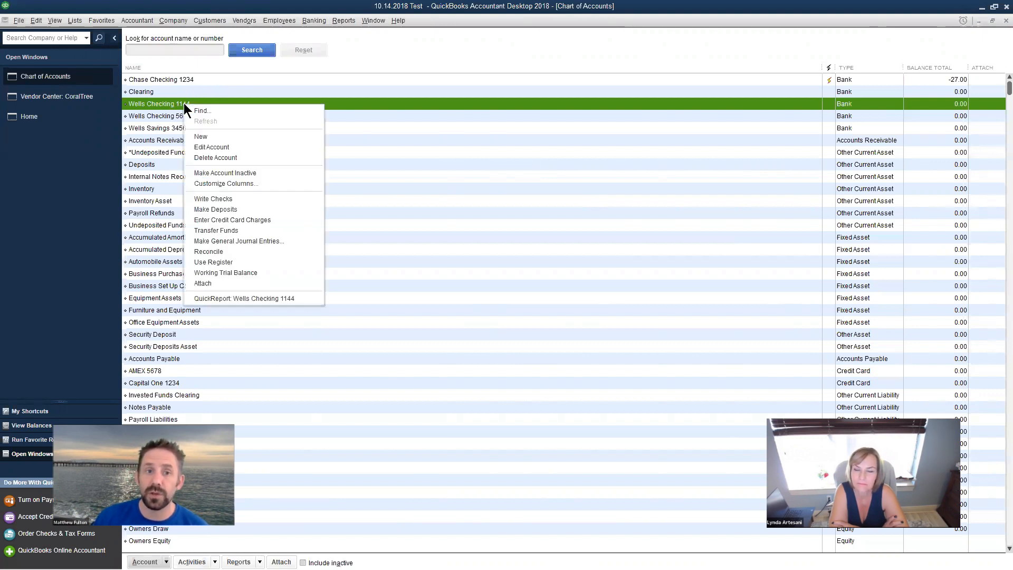
mouse_move(211, 147)
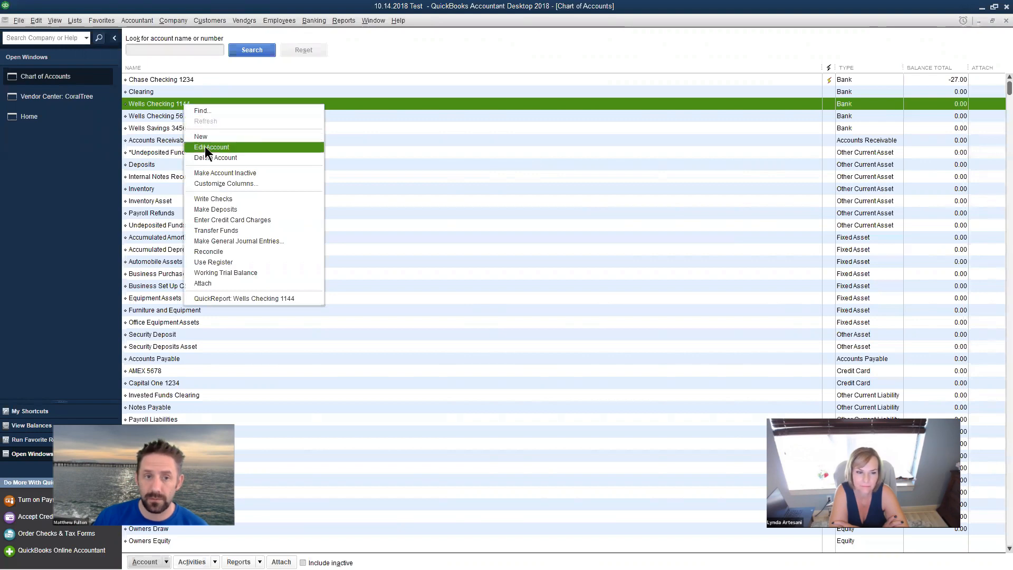
left_click(212, 147)
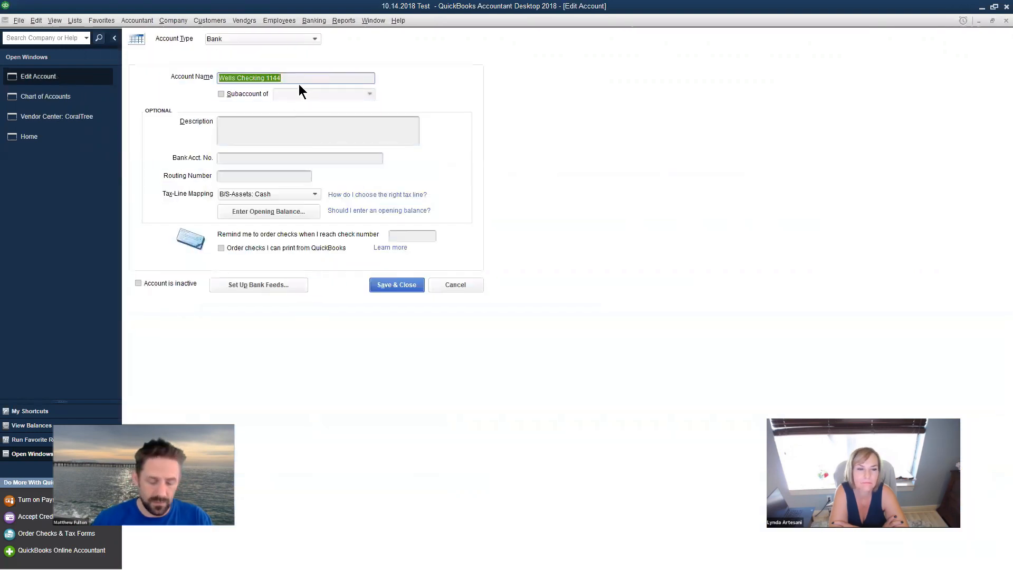
Change the account name to 'Chase Checking 1234' and save
type("Chase C")
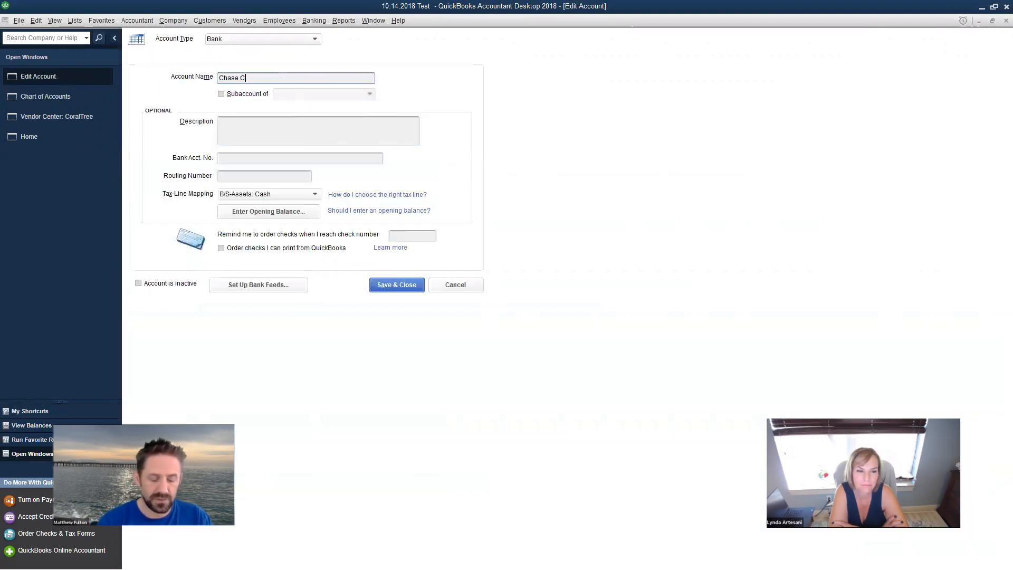
type("hecking 12")
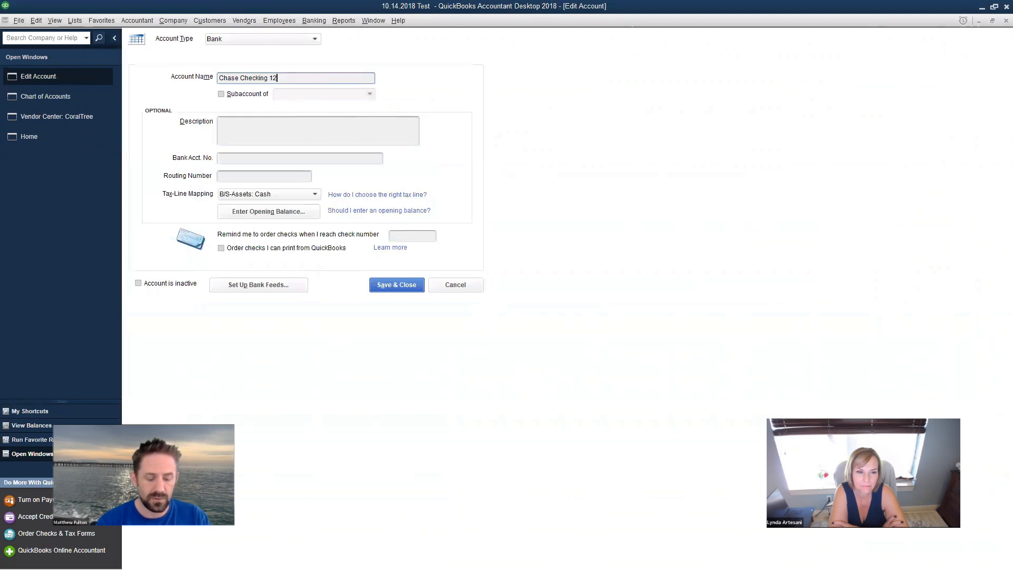
type("34")
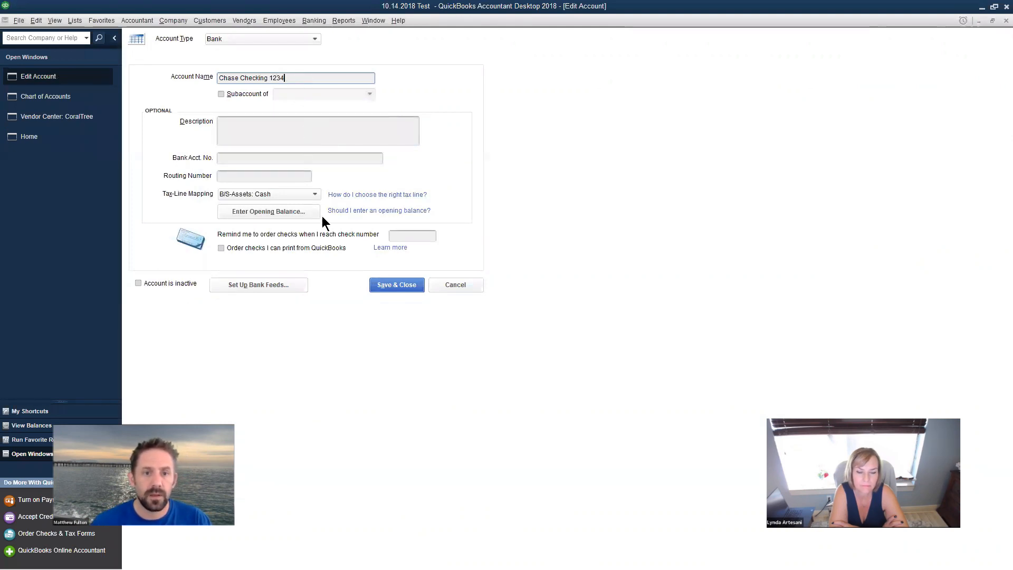
mouse_move(994, 139)
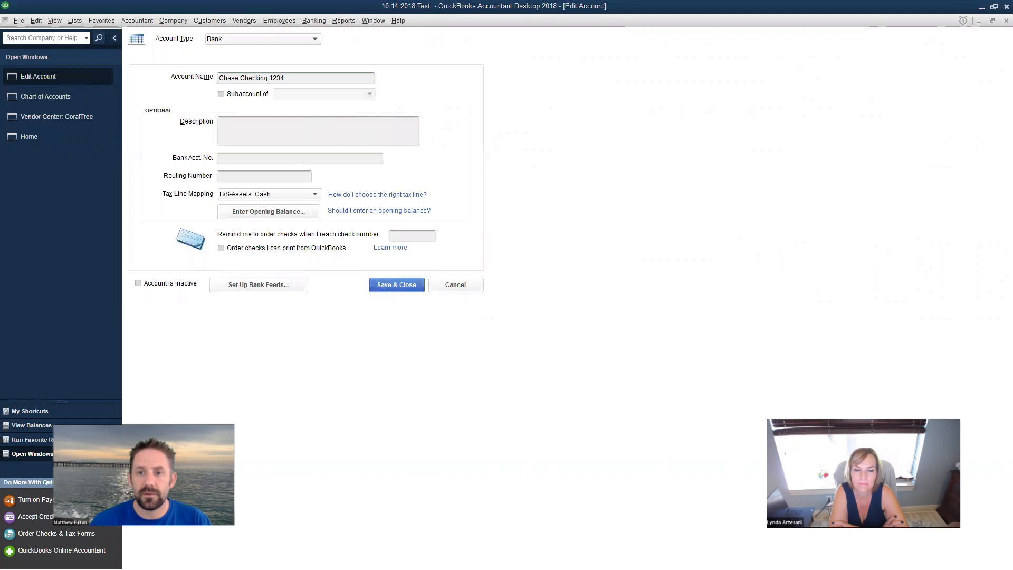
left_click(396, 285)
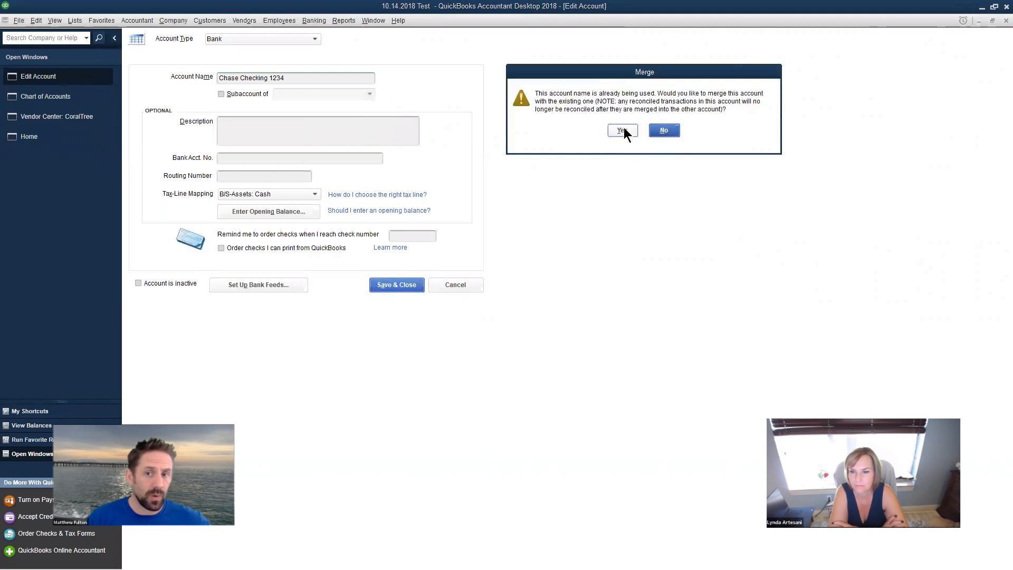
Confirm merging Wells Checking 1144 into the existing Chase Checking 1234
left_click(621, 130)
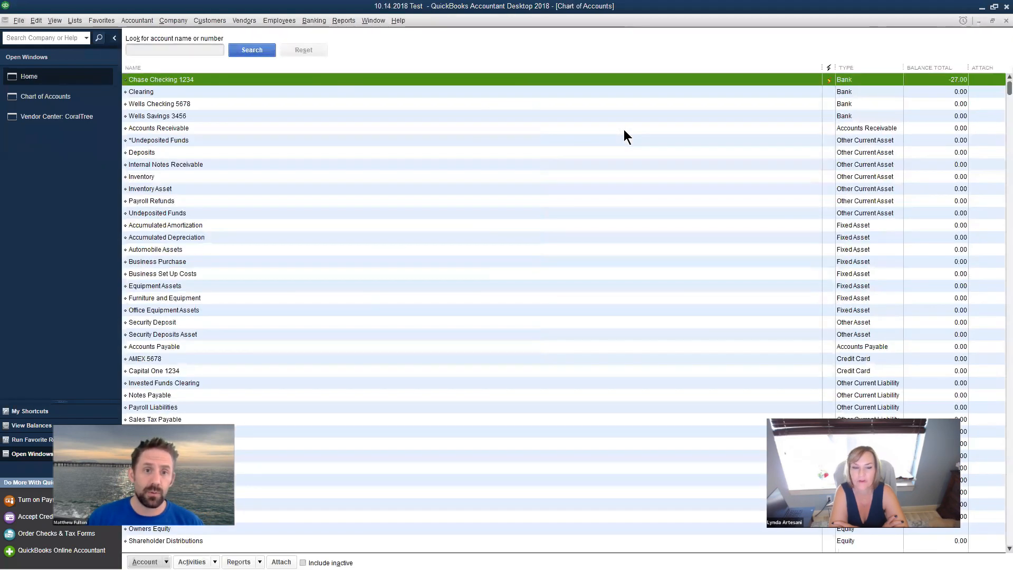
mouse_move(203, 129)
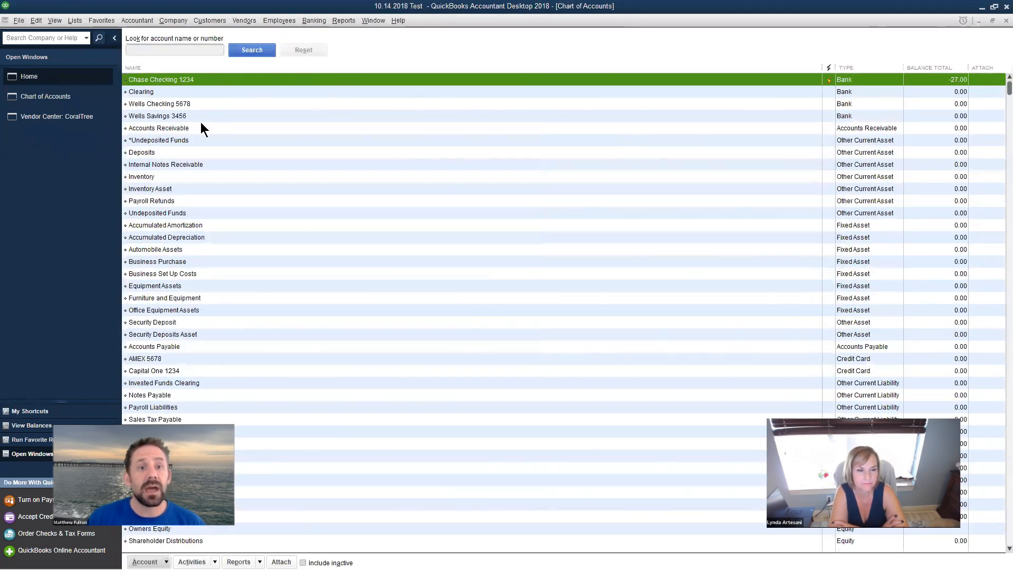
mouse_move(222, 84)
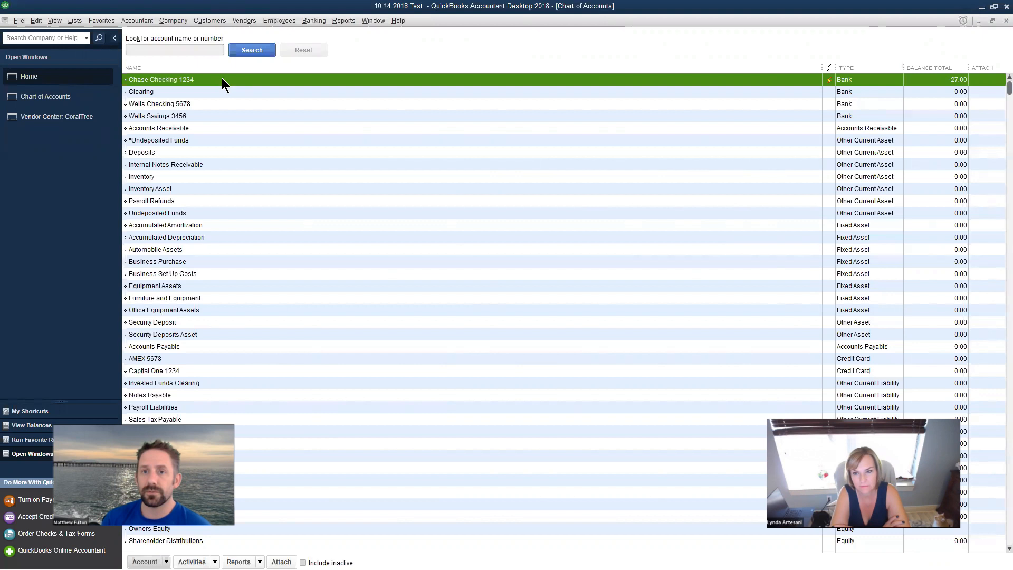
mouse_move(179, 37)
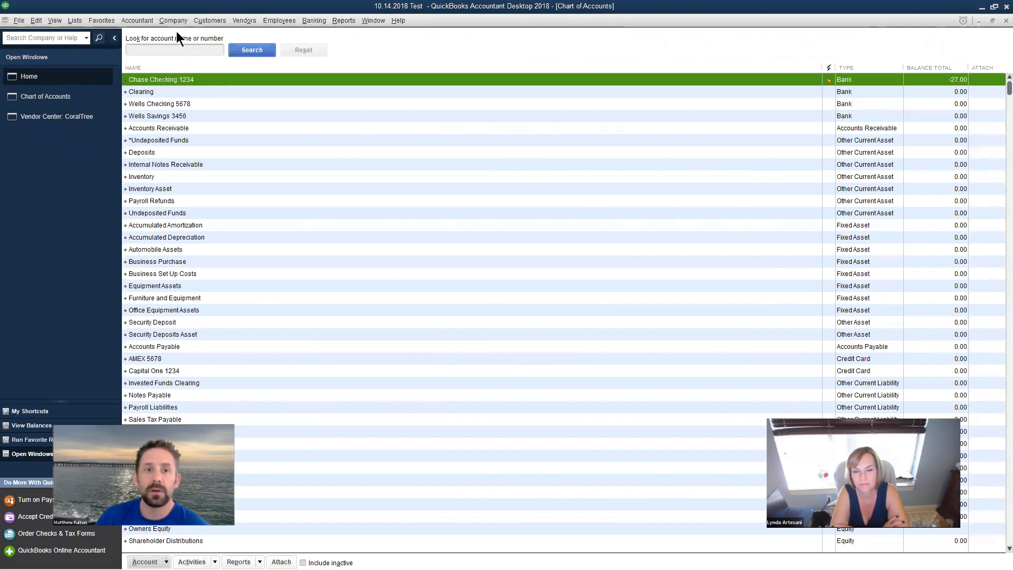
Open the Accountant menu over the Chart of Accounts
left_click(136, 20)
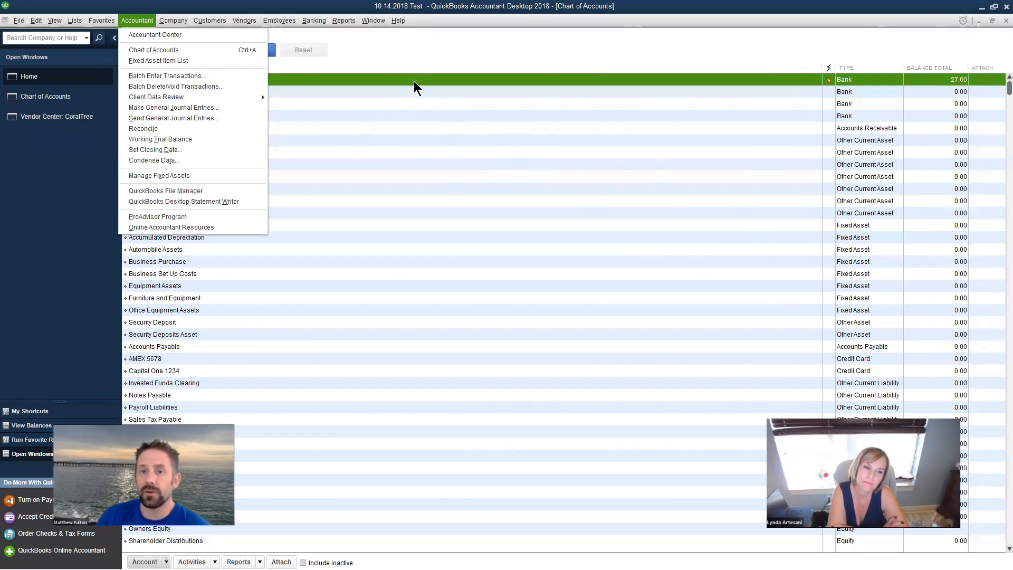
mouse_move(441, 46)
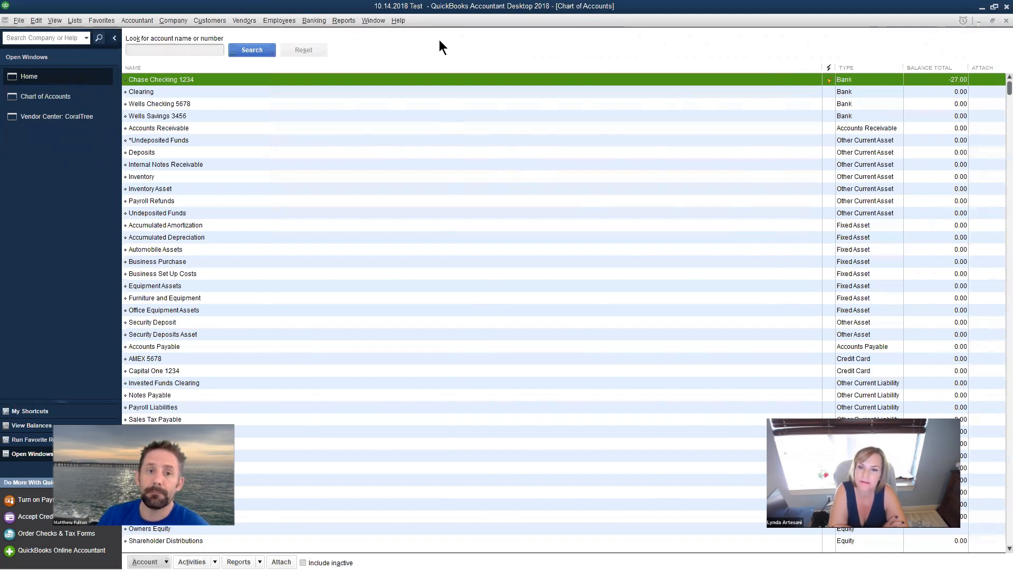
mouse_move(439, 56)
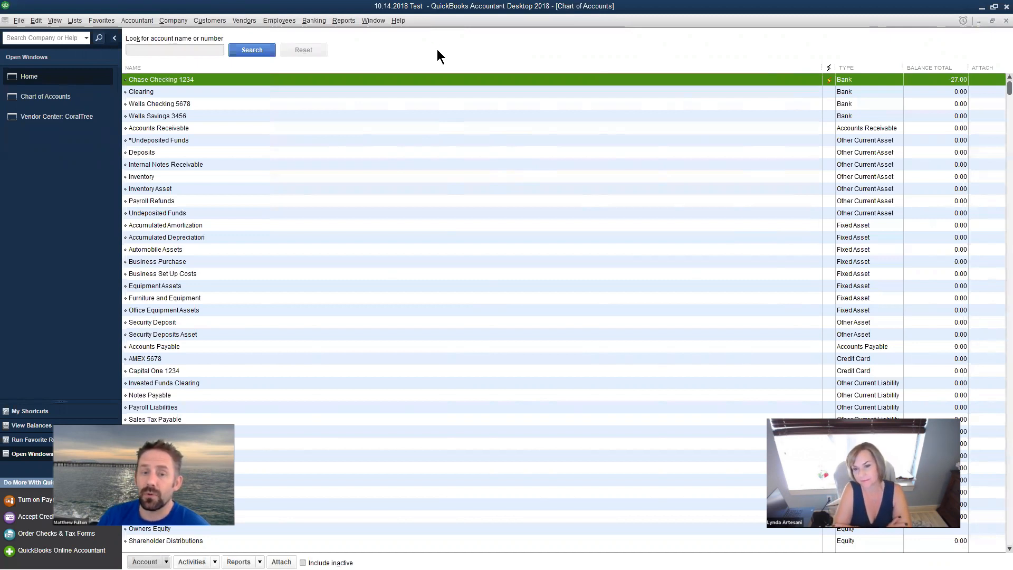
mouse_move(435, 82)
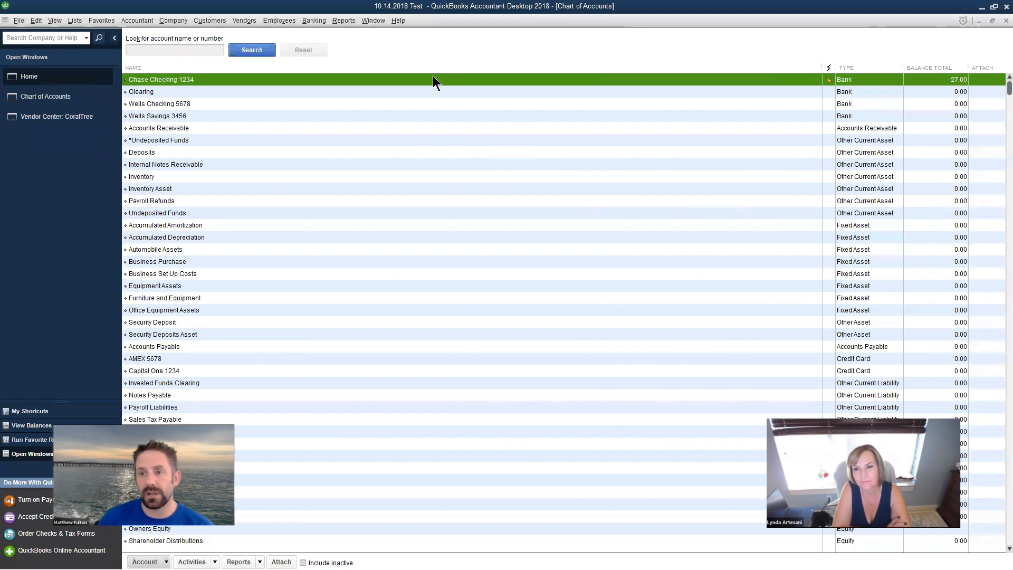
mouse_move(830, 89)
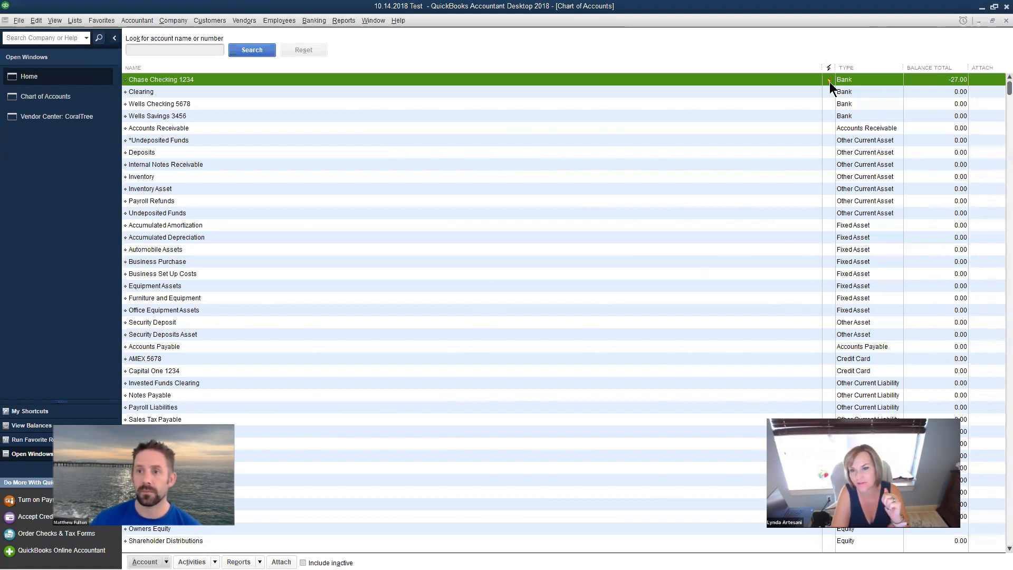
mouse_move(498, 105)
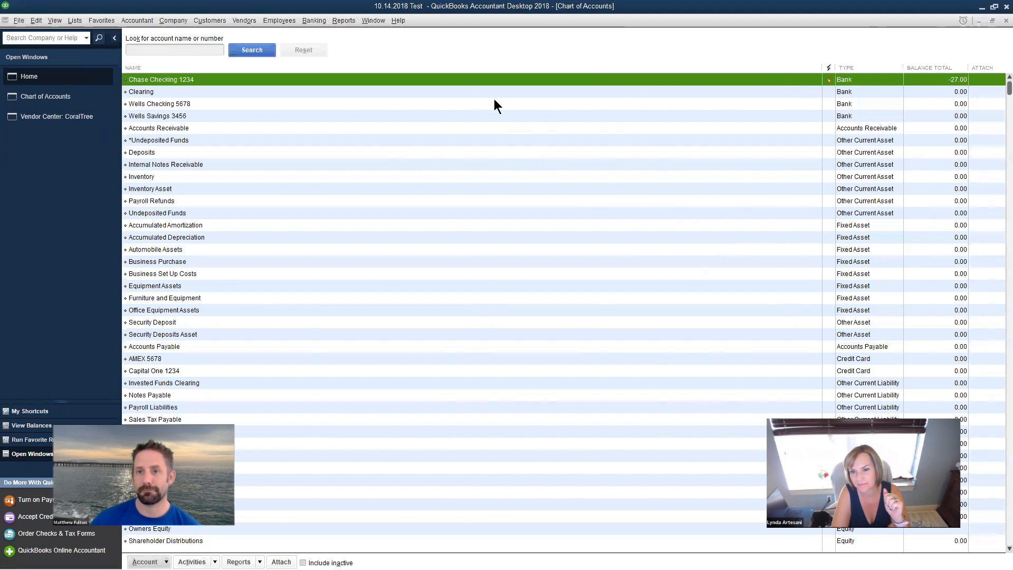
mouse_move(431, 86)
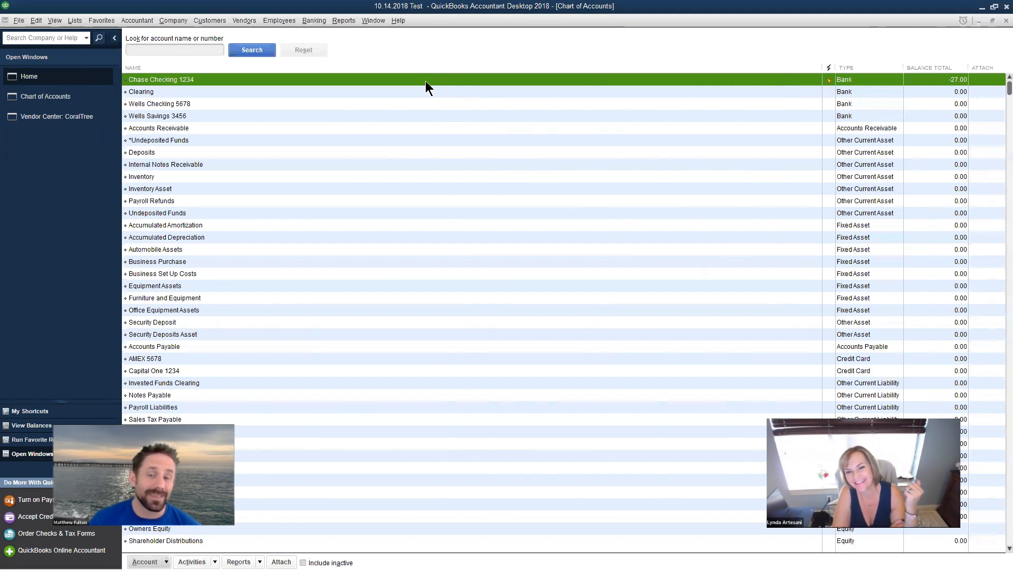
mouse_move(421, 86)
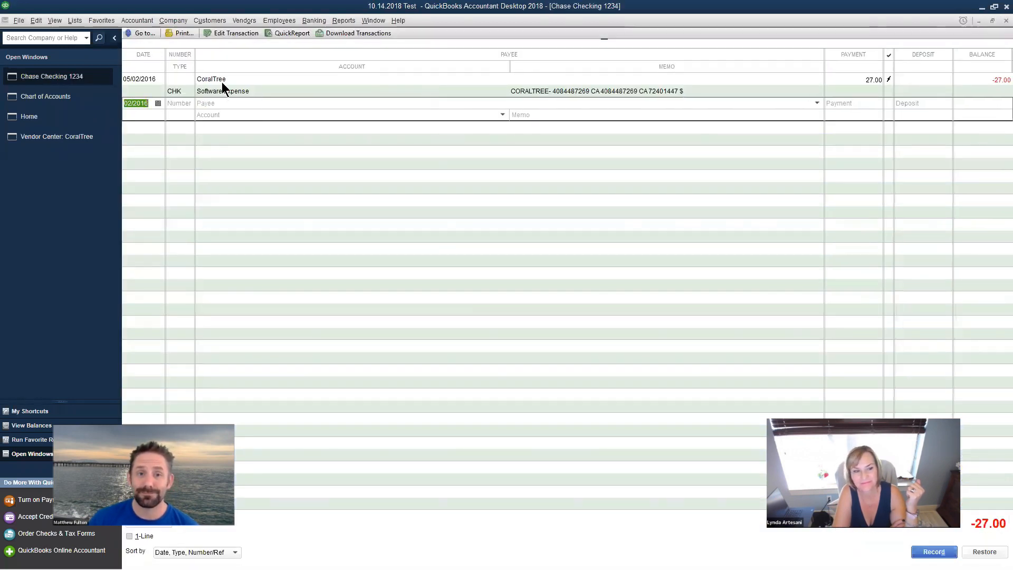
Delete the reconciled 27.00 CoralTree check from the register
right_click(222, 84)
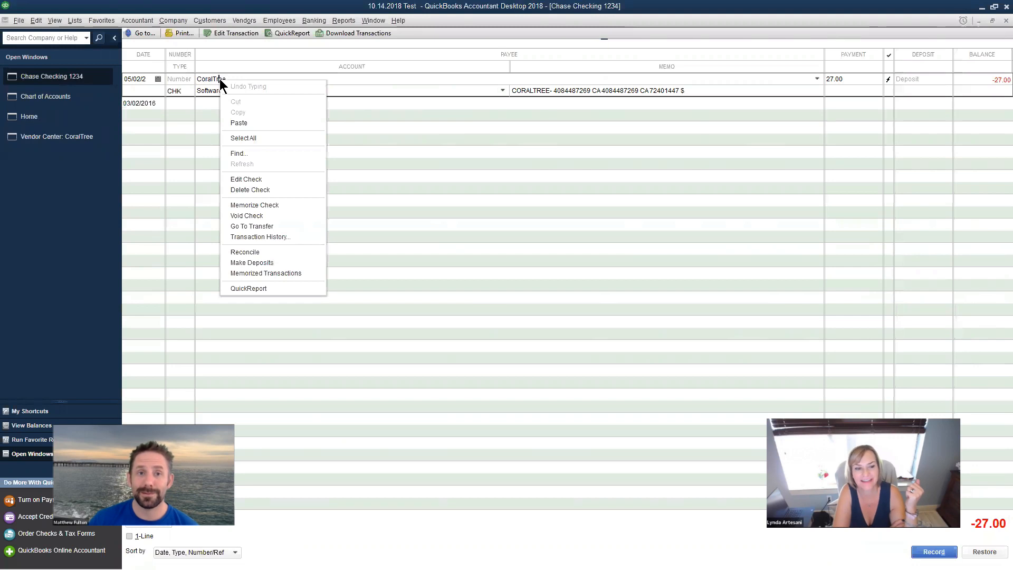
mouse_move(270, 187)
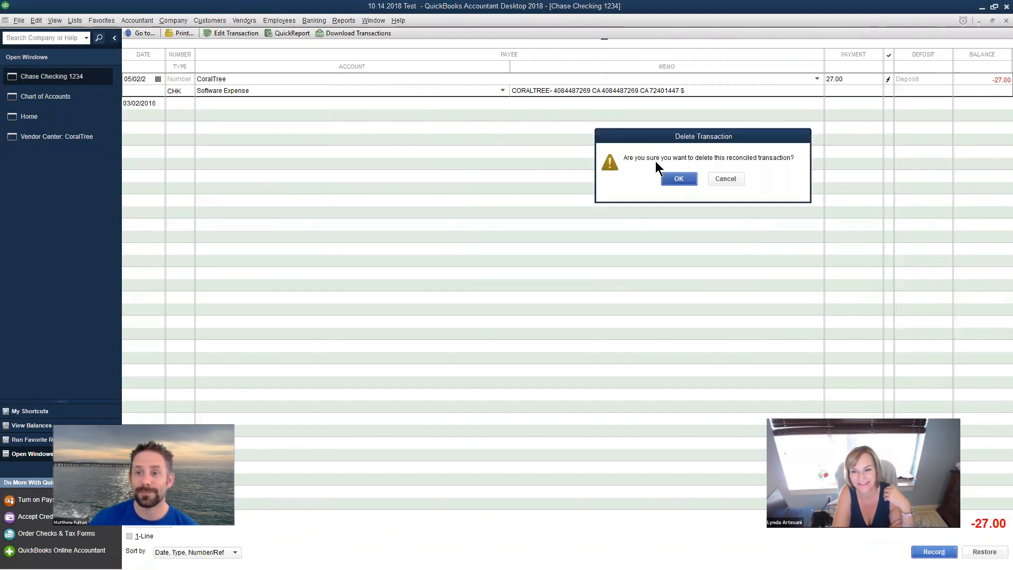
left_click(677, 179)
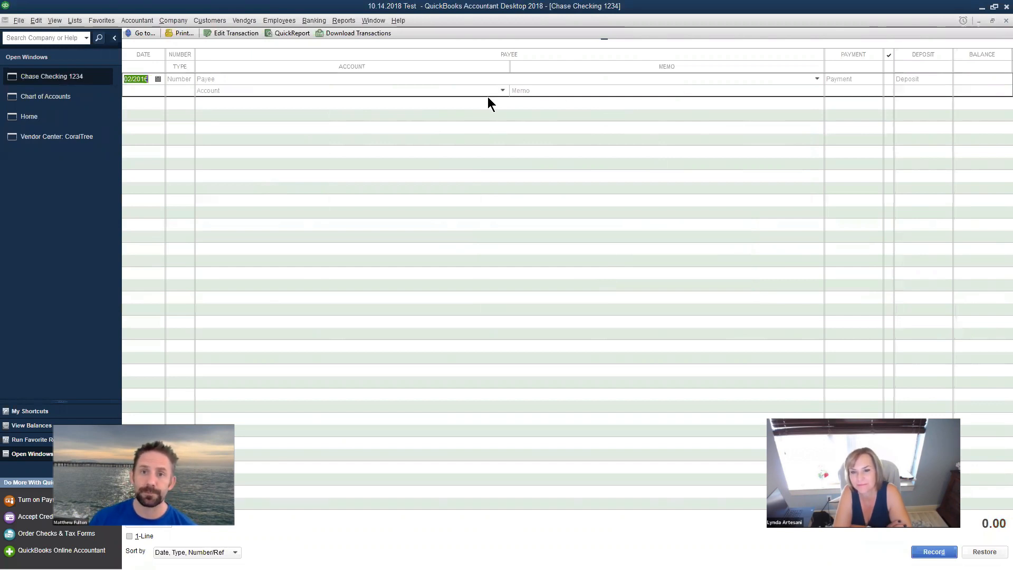
mouse_move(470, 77)
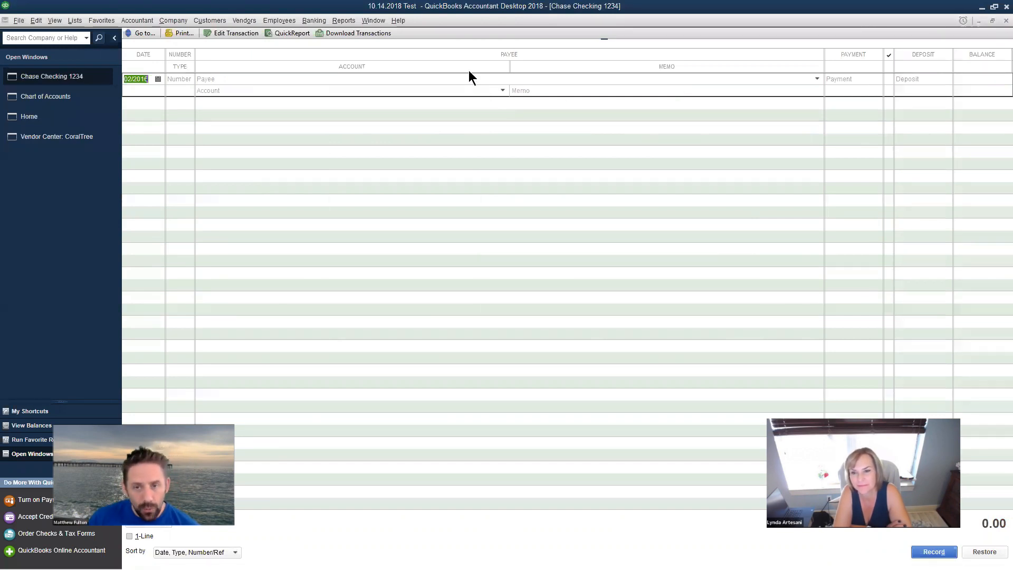
mouse_move(451, 544)
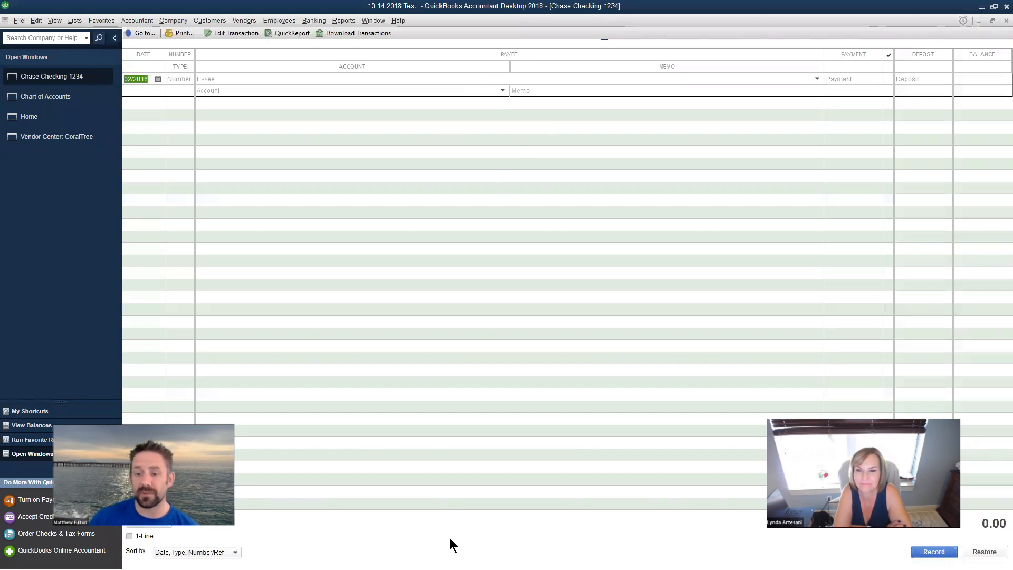
mouse_move(351, 134)
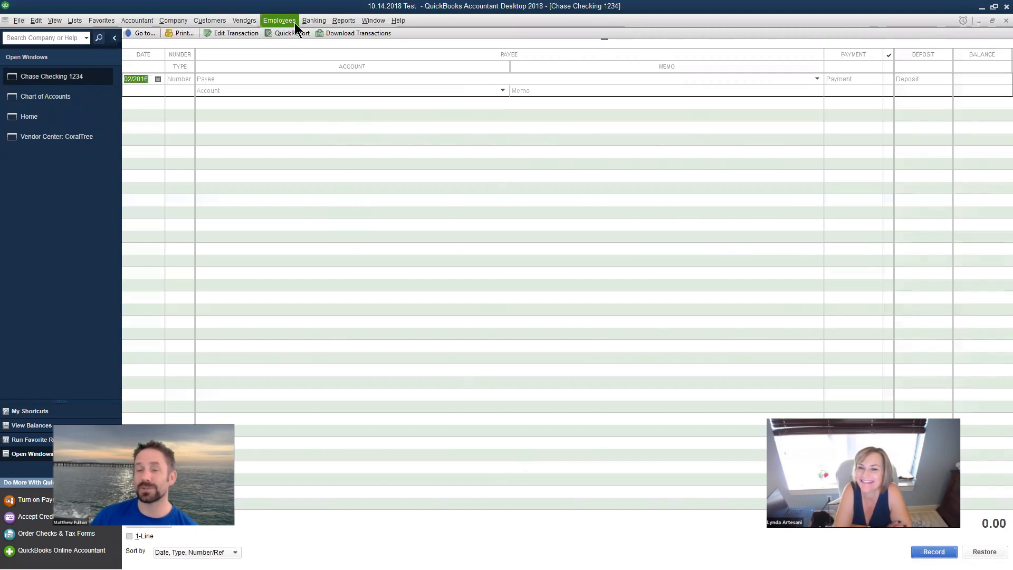
mouse_move(565, 62)
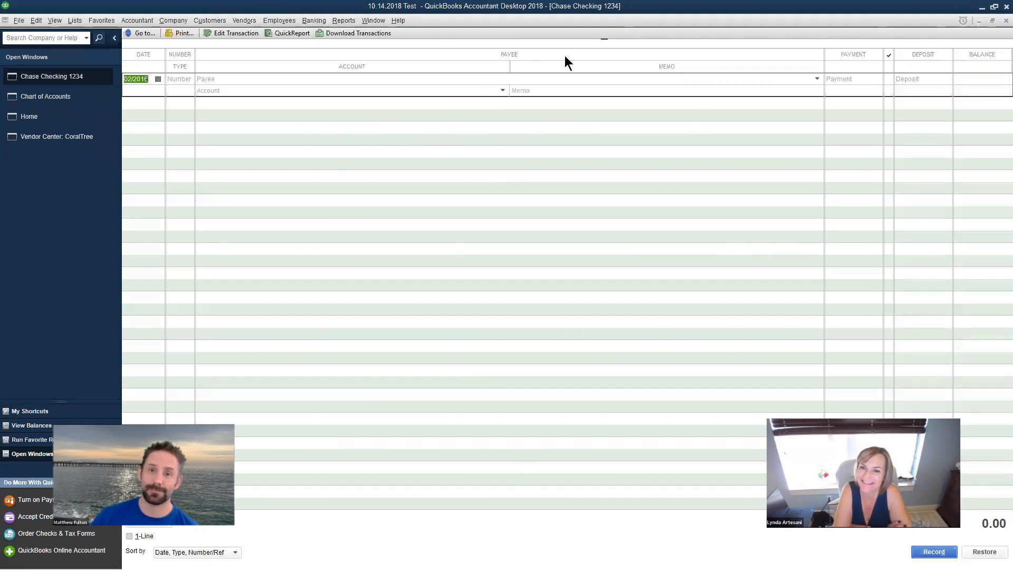